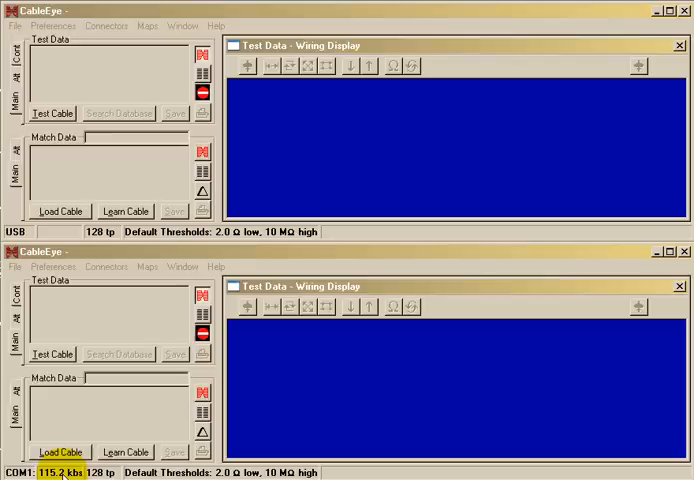
- Run a wiring test on the 10-pin HDR-10 cable on both the USB and serial testers
click(50, 354)
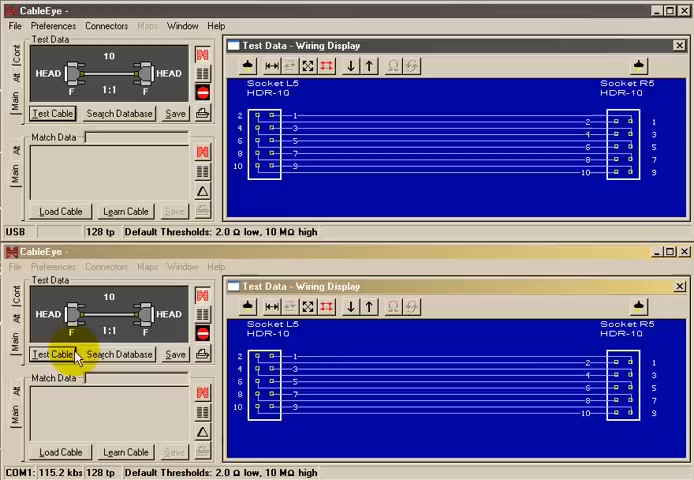
click(52, 352)
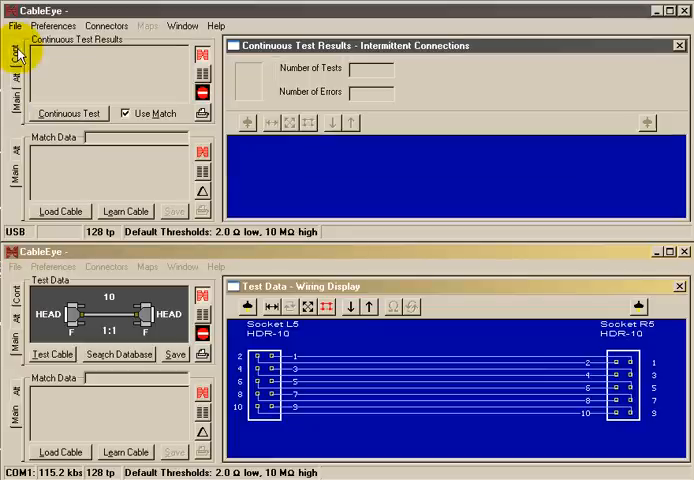
- Switch both testers to continuous intermittent testing with the cable loaded as match data
click(16, 296)
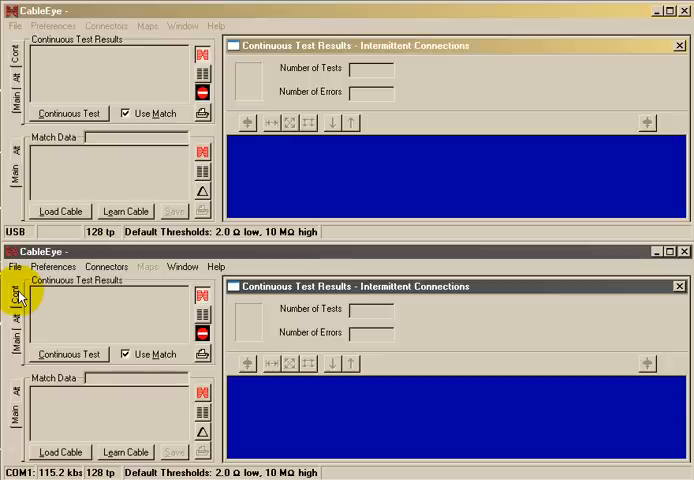
click(126, 452)
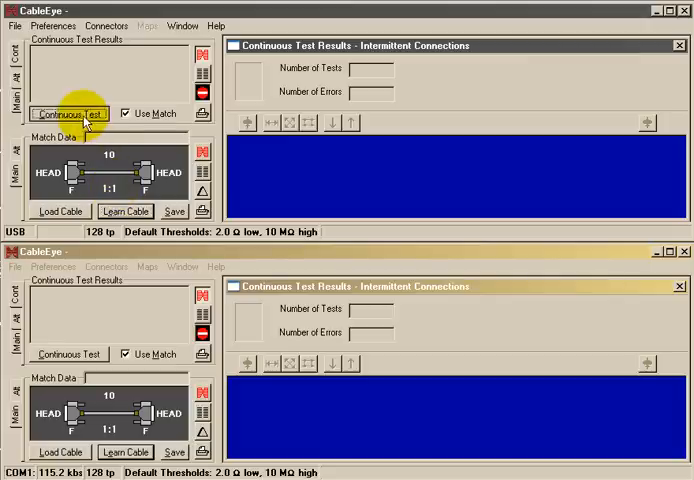
- Start continuous intermittent testing on the USB tester and then the serial tester
click(68, 112)
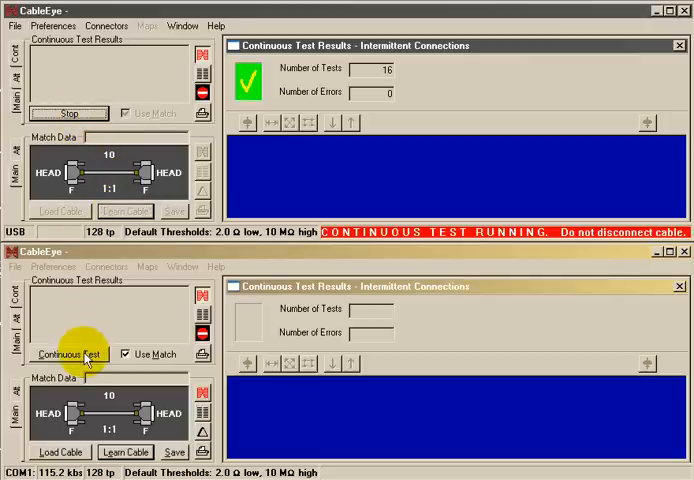
click(68, 354)
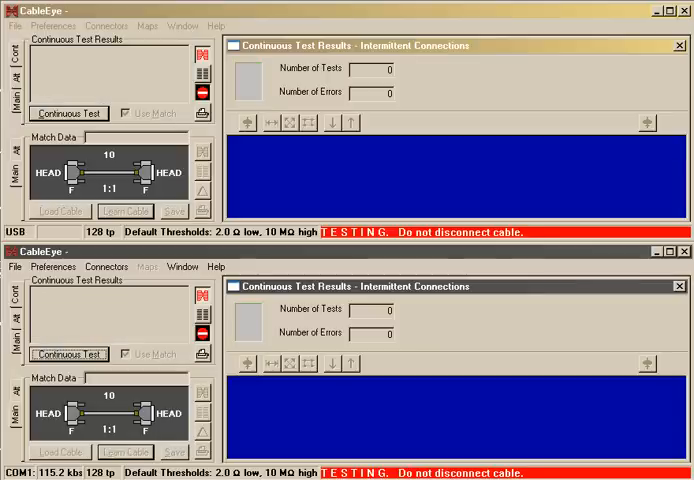
- Stop continuous testing with the USB tester at 100 tests and serial at 37, zero errors
click(68, 112)
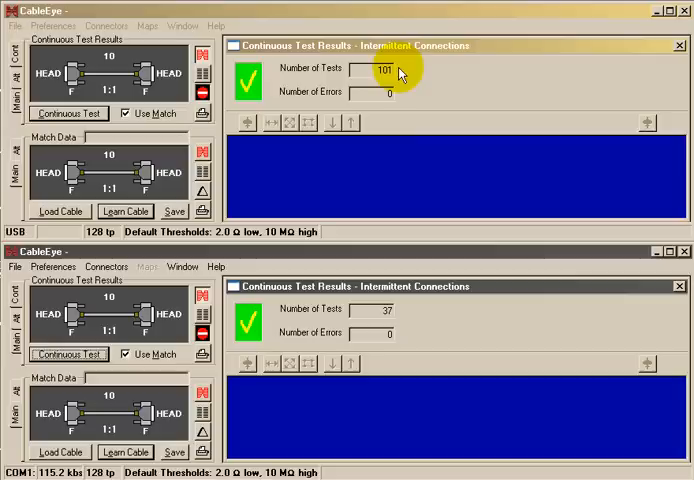
mouse_move(404, 318)
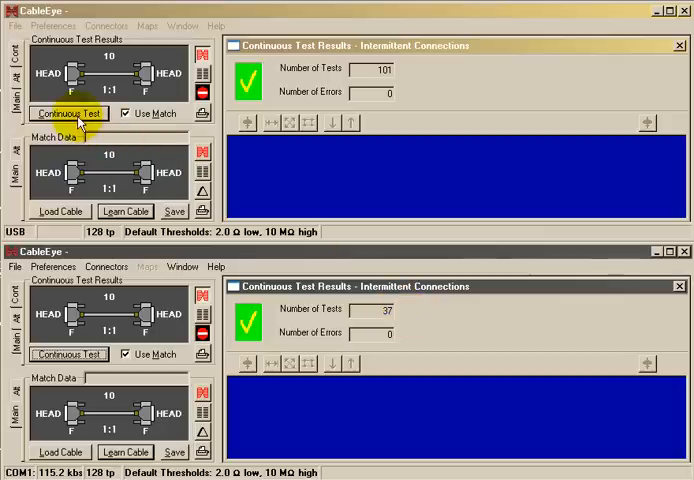
- Rerun the USB continuous test until 4 intermittent errors appear, then re-test the wiring
click(68, 112)
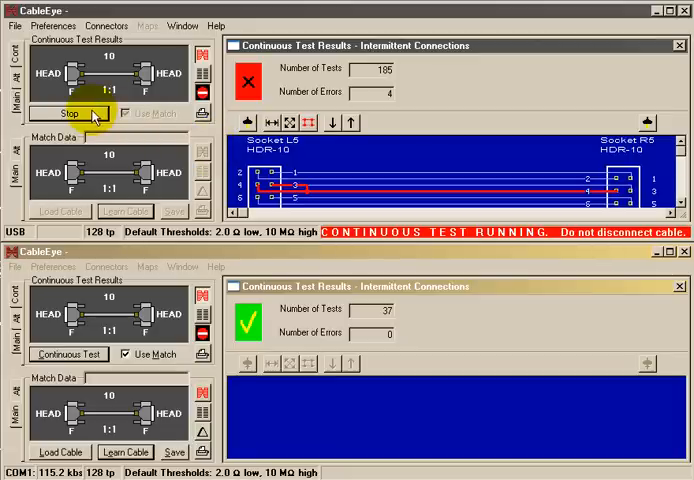
click(68, 112)
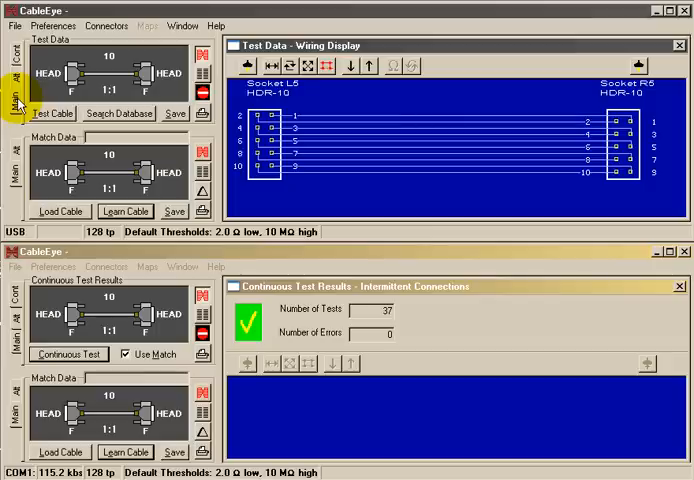
click(48, 112)
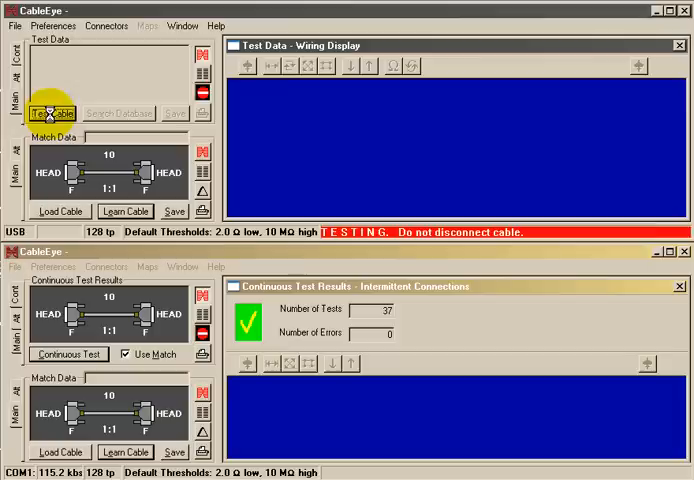